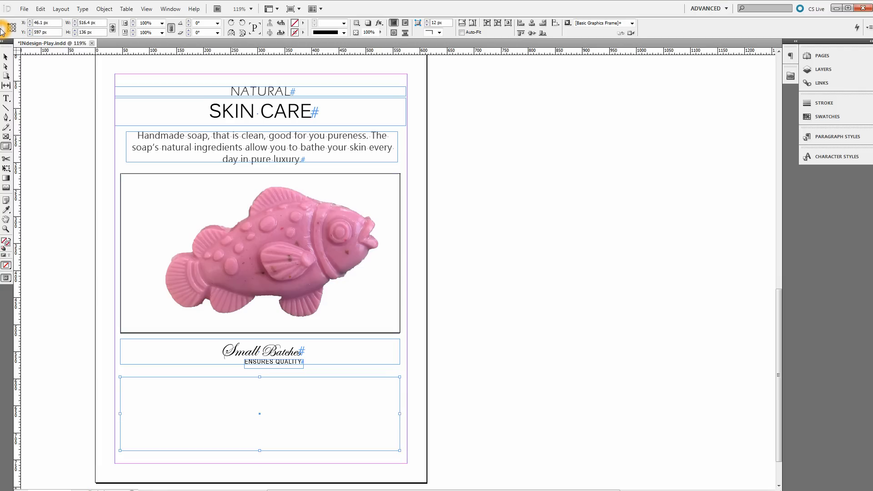
{"action": "mouse_move", "coordinate": [53, 79]}
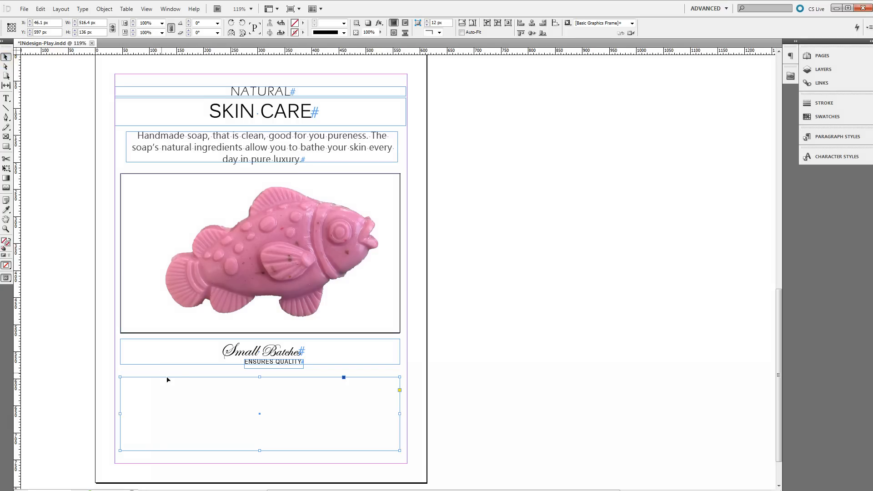
{"action": "mouse_move", "coordinate": [276, 387]}
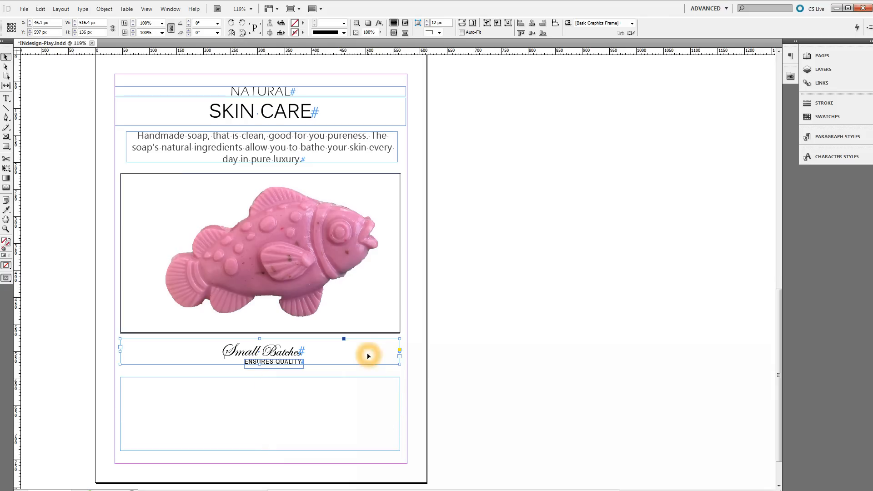
Select the flyer's empty bottom text frame so it is ready for body text.
{"action": "left_click", "coordinate": [239, 380]}
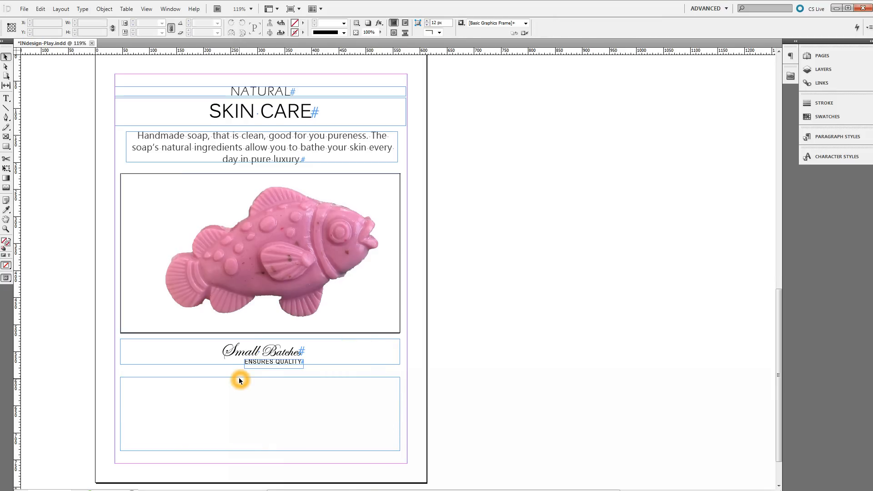
{"action": "mouse_move", "coordinate": [123, 383]}
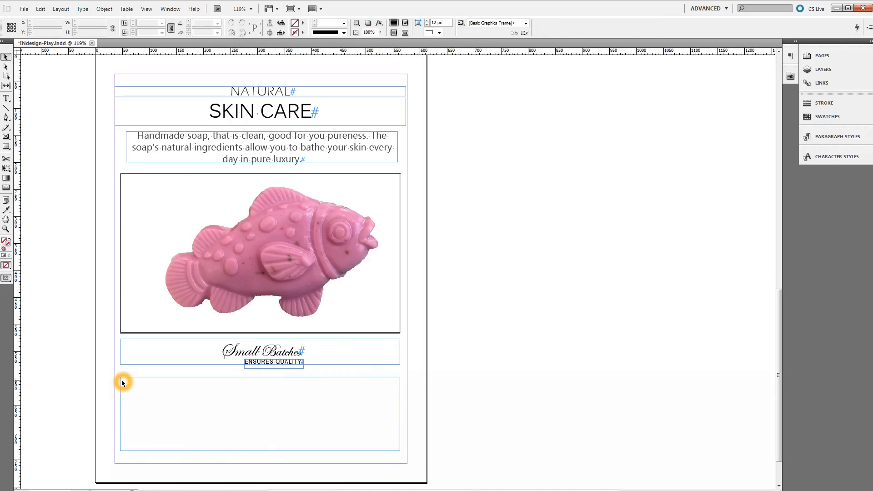
{"action": "mouse_move", "coordinate": [202, 384]}
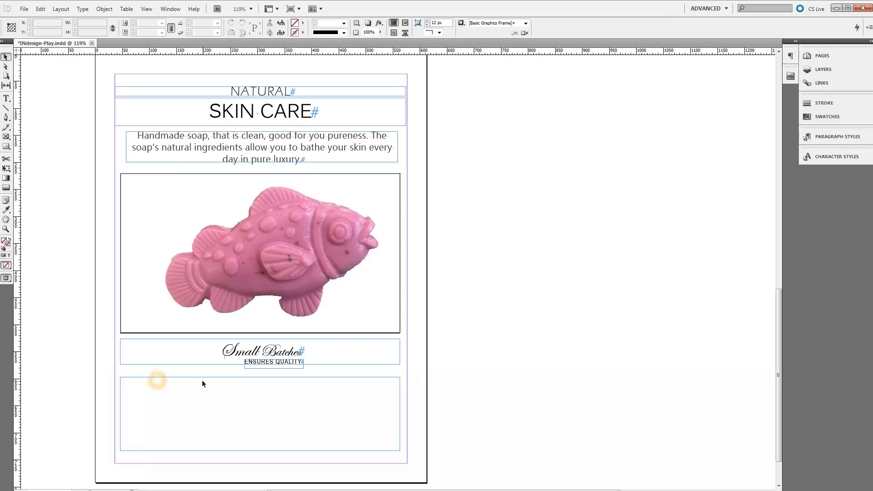
{"action": "left_click", "coordinate": [259, 415]}
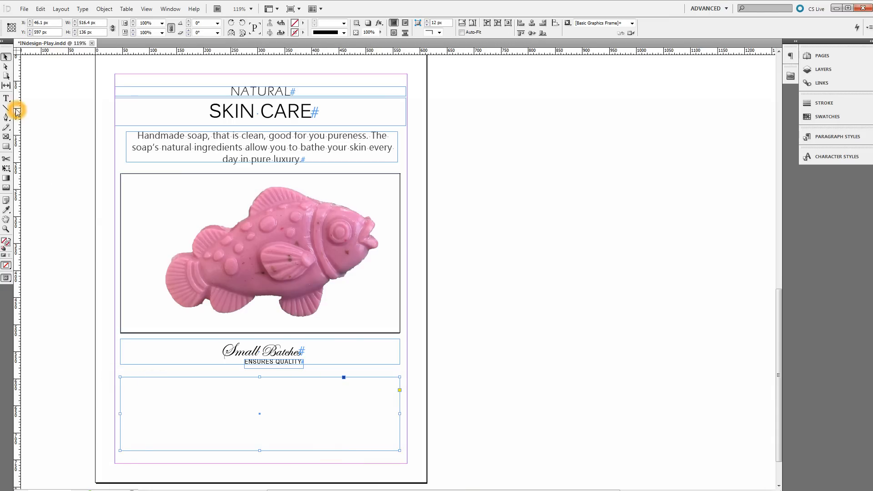
{"action": "mouse_move", "coordinate": [8, 99]}
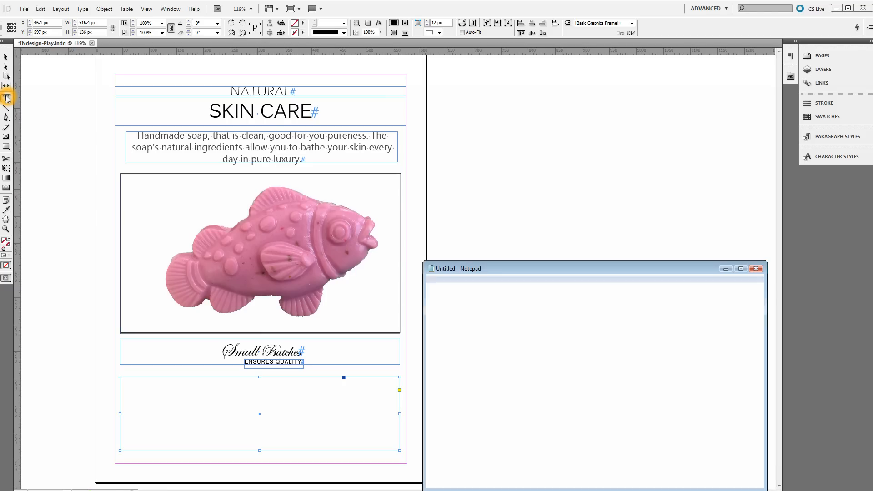
Copy the soap paragraph beginning "To ensure the best, quality product" from Notepad.
{"action": "right_click", "coordinate": [476, 301]}
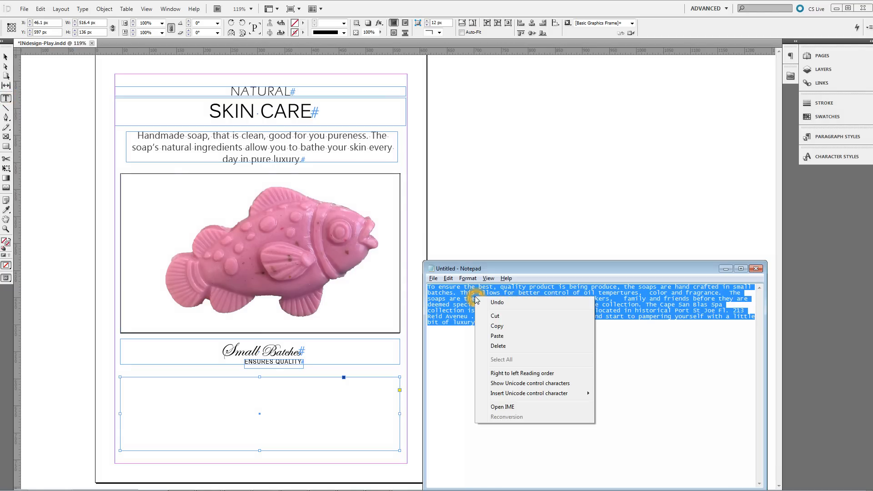
{"action": "mouse_move", "coordinate": [513, 316]}
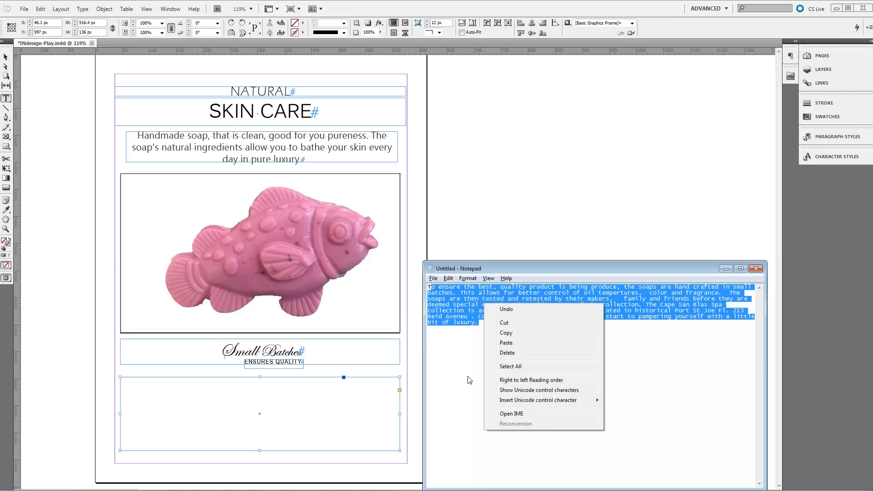
{"action": "left_click", "coordinate": [470, 379]}
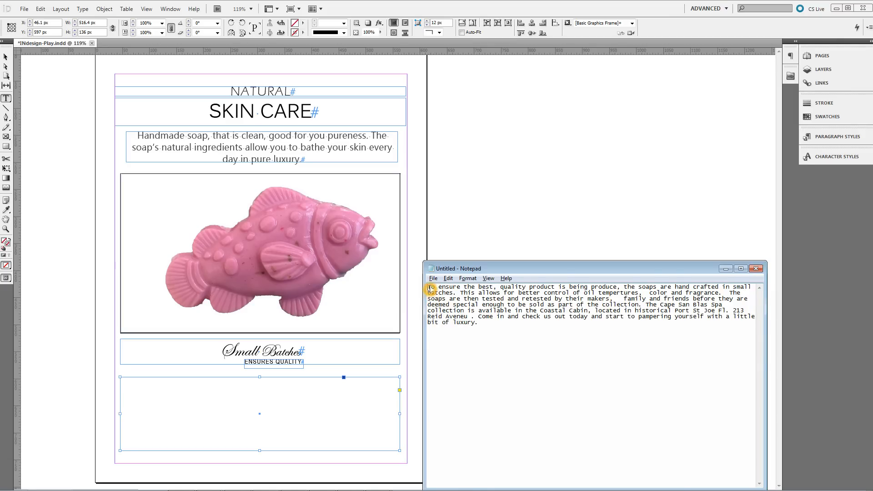
{"action": "right_click", "coordinate": [467, 306]}
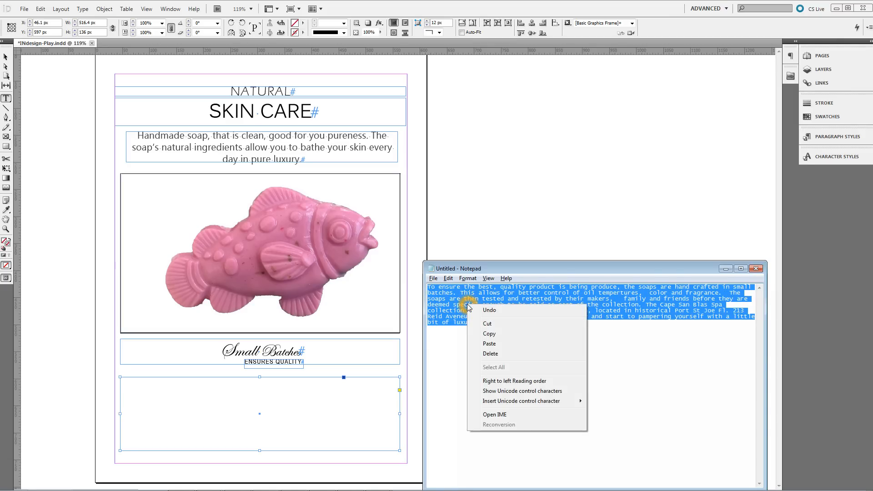
{"action": "mouse_move", "coordinate": [500, 343]}
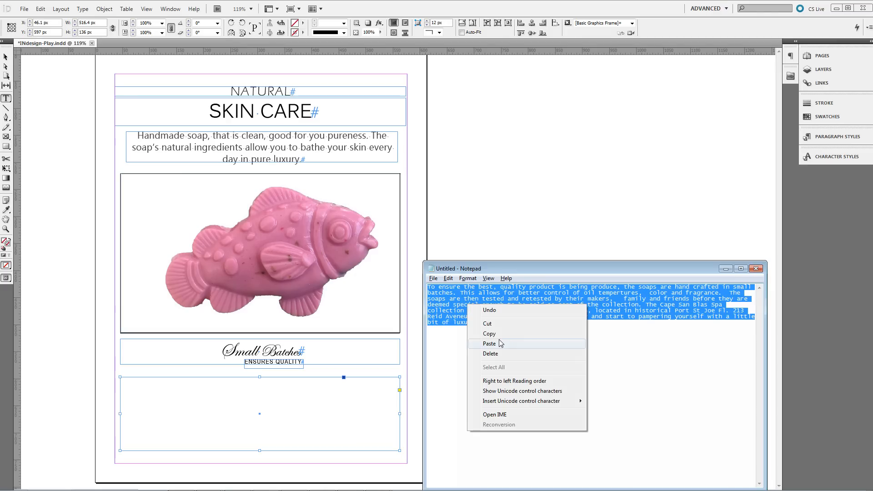
{"action": "left_click", "coordinate": [490, 334]}
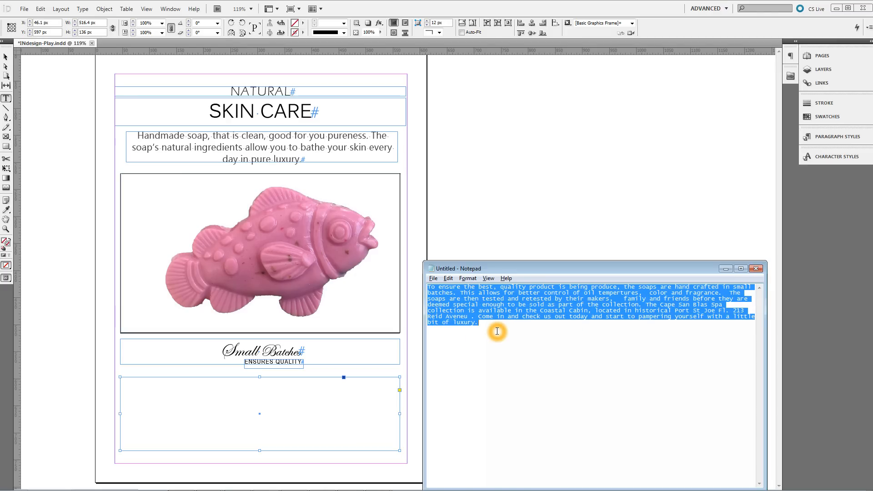
{"action": "left_click", "coordinate": [756, 269]}
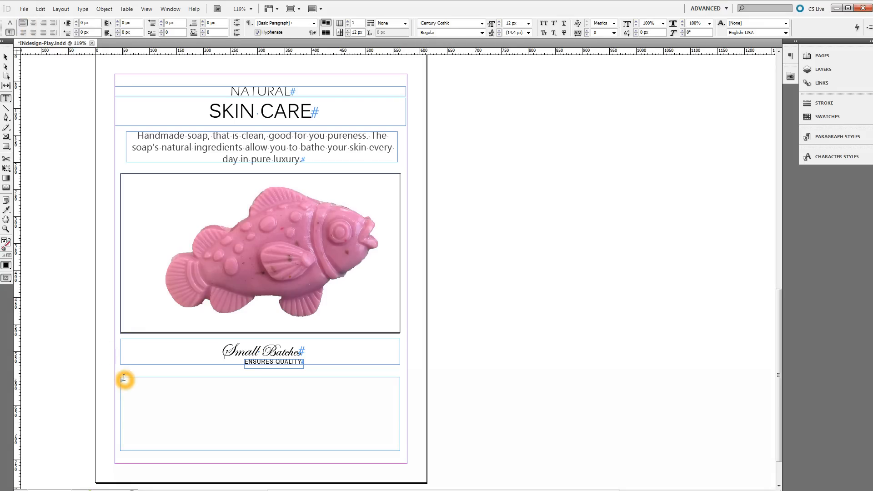
Paste the small-batch soap paragraph into the flyer's bottom text frame.
{"action": "left_click", "coordinate": [40, 10]}
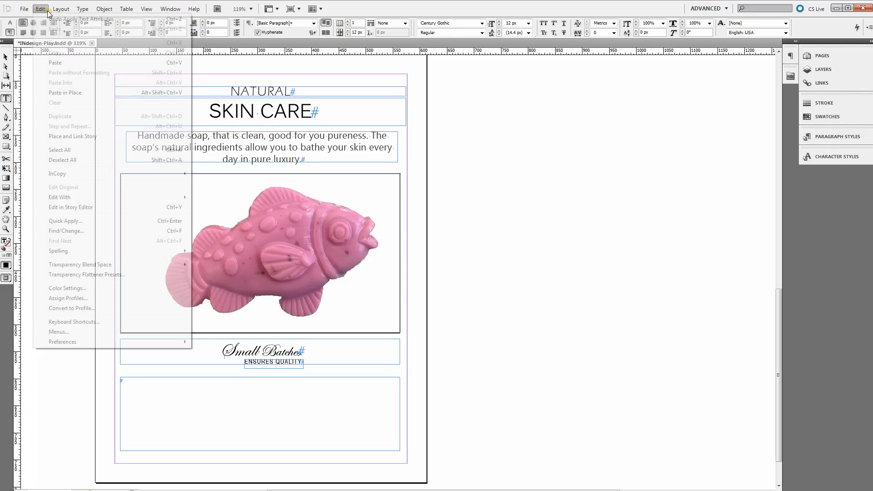
{"action": "left_click", "coordinate": [55, 63]}
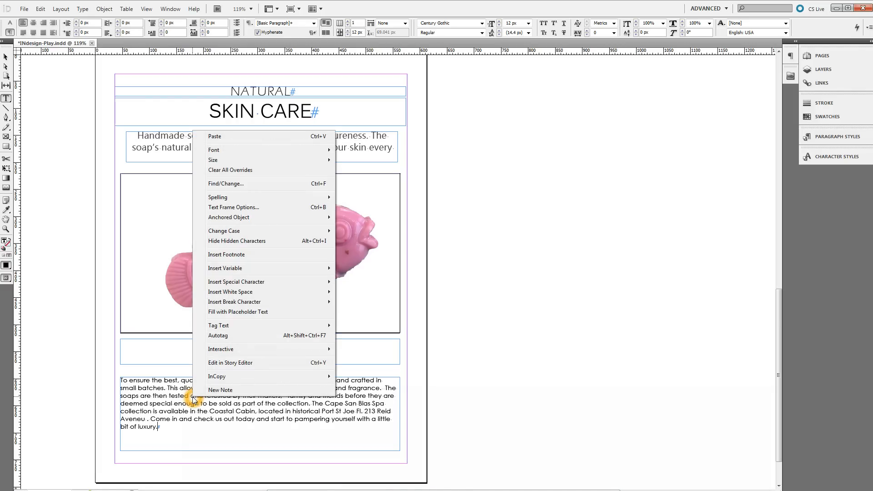
{"action": "mouse_move", "coordinate": [457, 249]}
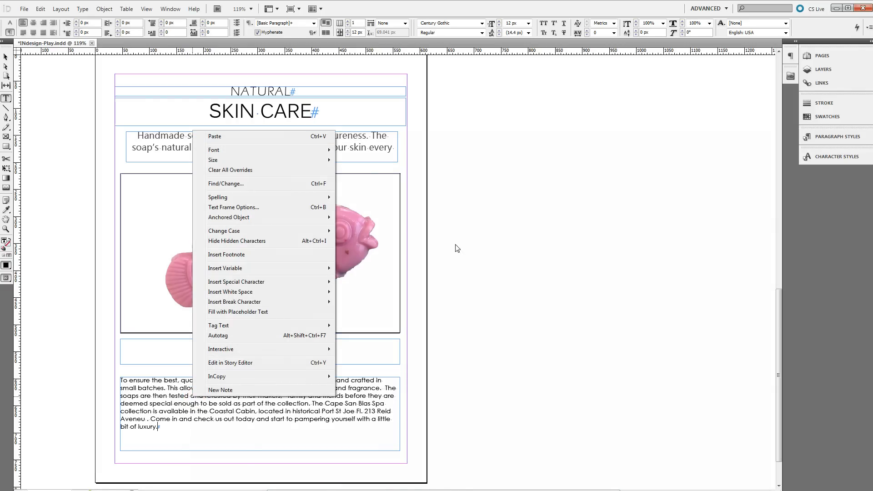
{"action": "mouse_move", "coordinate": [326, 139]}
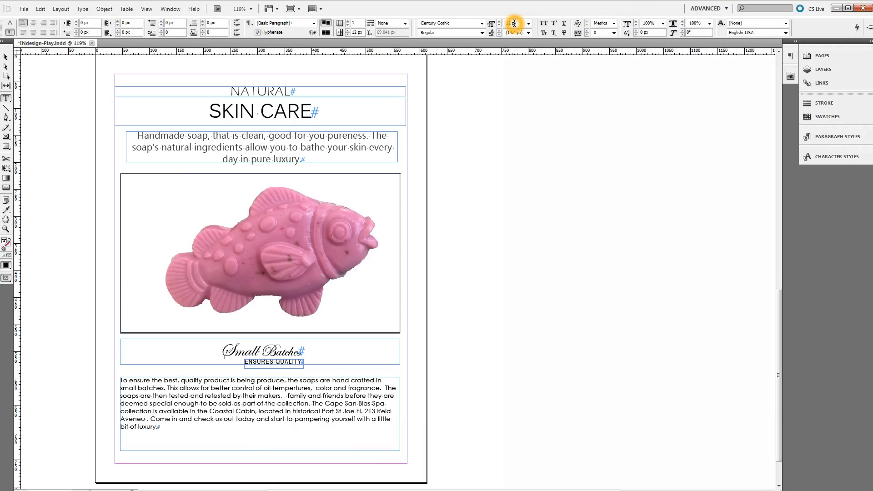
Give the pasted body text a tracking value of 10.
{"action": "left_click", "coordinate": [514, 24]}
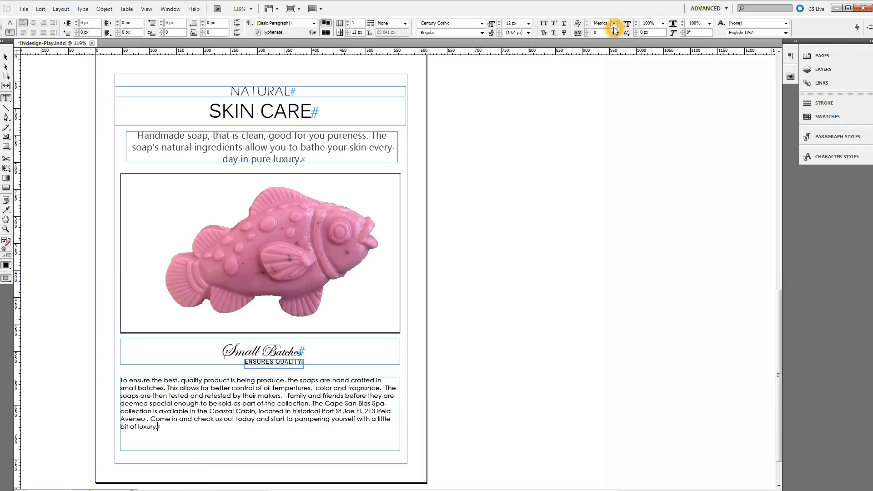
{"action": "left_click", "coordinate": [614, 33]}
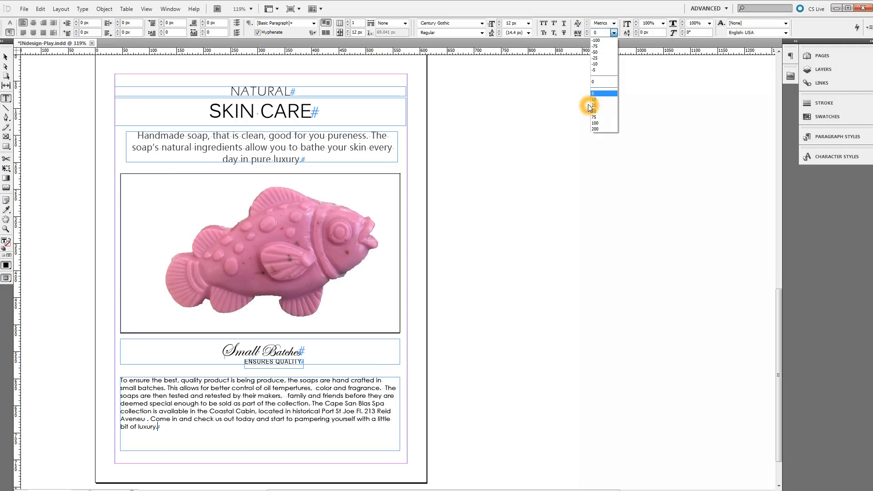
{"action": "left_click", "coordinate": [594, 104]}
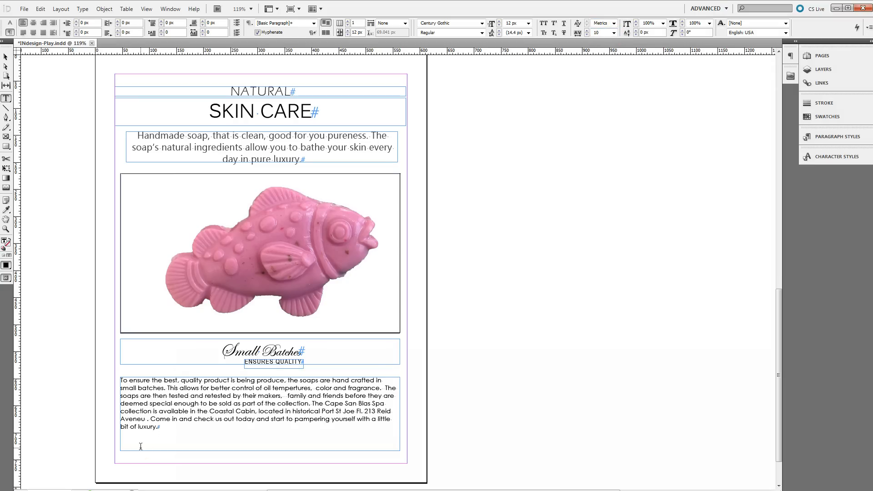
{"action": "mouse_move", "coordinate": [240, 425]}
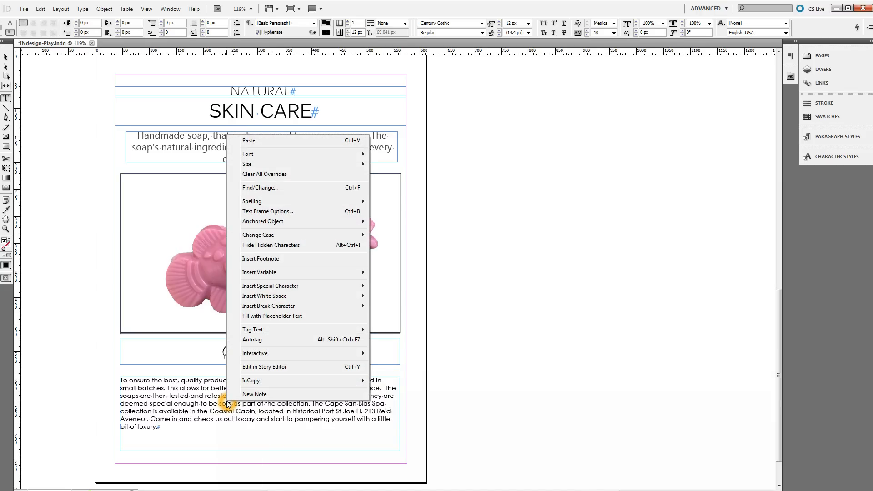
{"action": "mouse_move", "coordinate": [292, 222]}
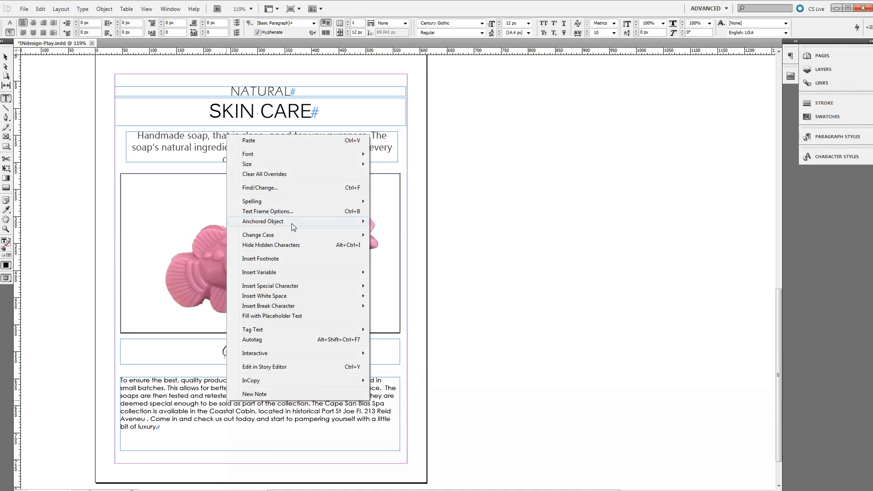
{"action": "mouse_move", "coordinate": [292, 214]}
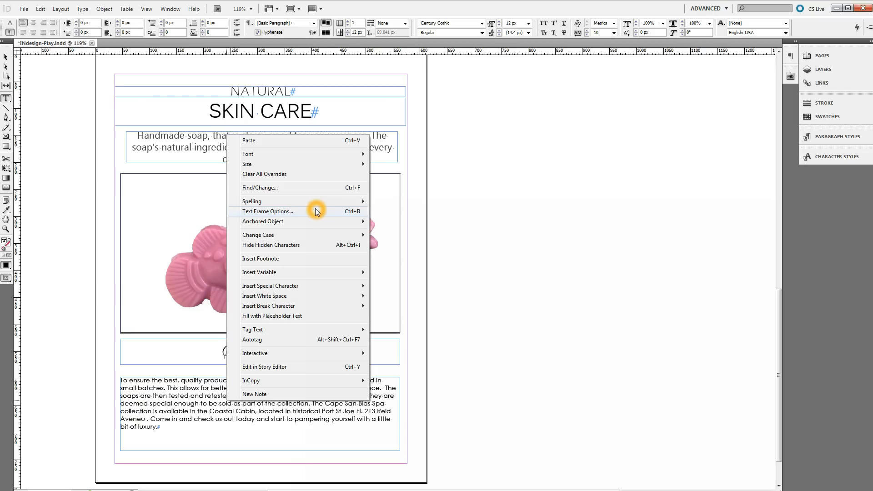
Bring up Text Frame Options for the bottom body-text frame.
{"action": "left_click", "coordinate": [267, 211]}
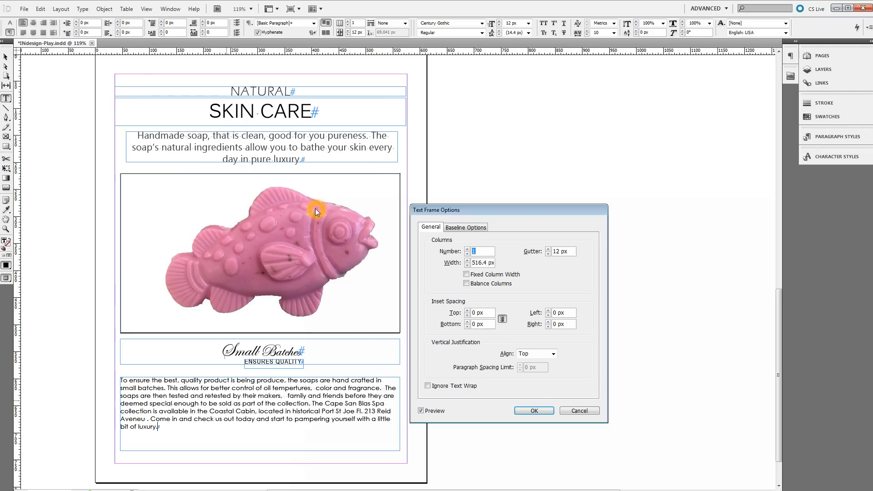
{"action": "mouse_move", "coordinate": [382, 363]}
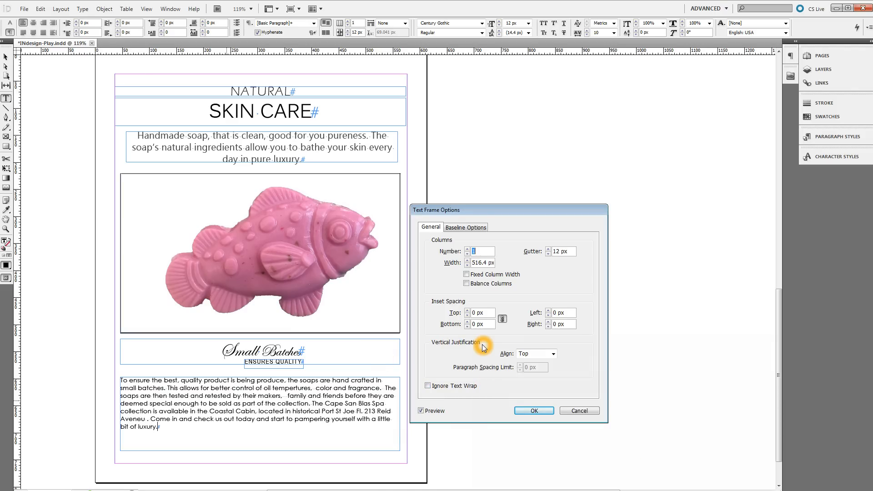
{"action": "mouse_move", "coordinate": [532, 359]}
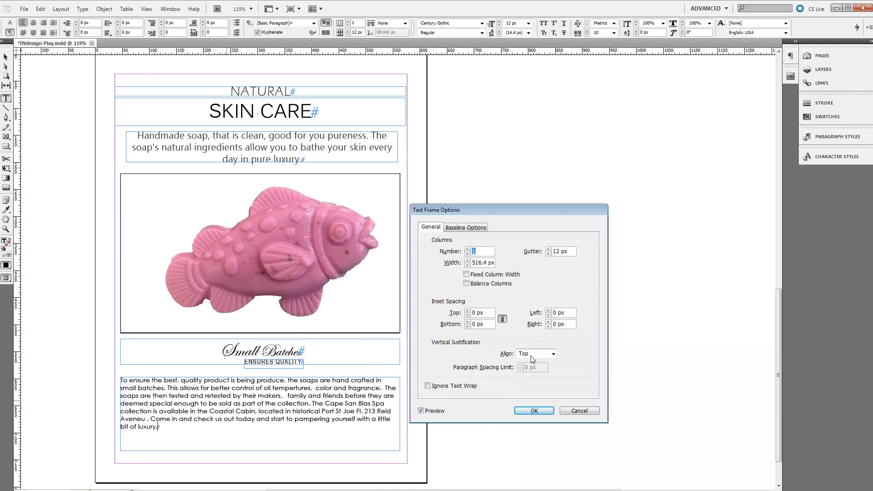
Set Vertical Justification Align to Justify and apply it to the frame.
{"action": "left_click", "coordinate": [552, 354]}
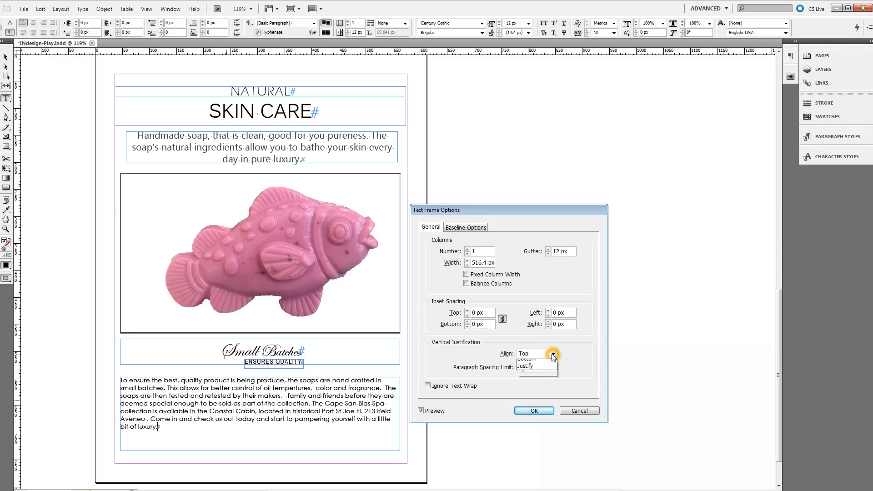
{"action": "left_click", "coordinate": [552, 356]}
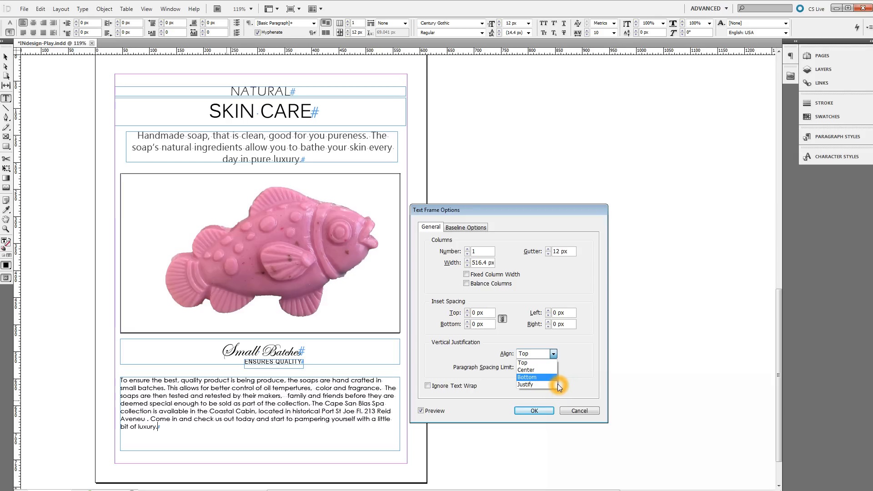
{"action": "mouse_move", "coordinate": [558, 395]}
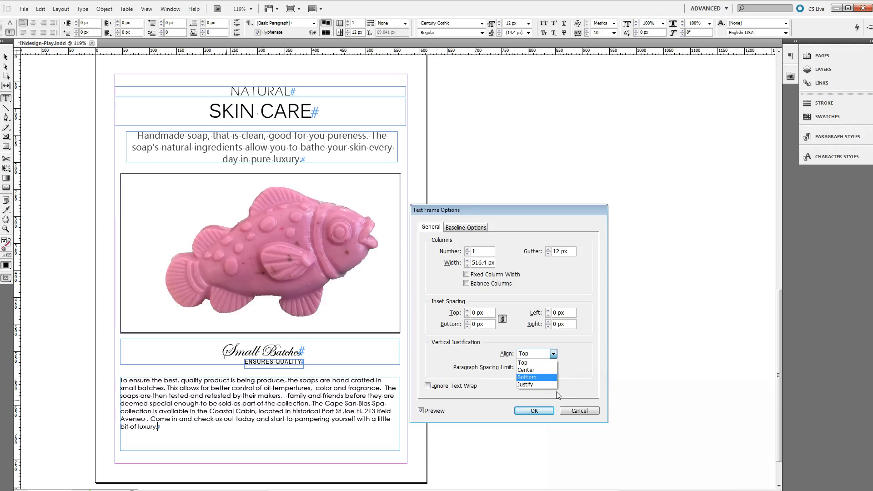
{"action": "mouse_move", "coordinate": [533, 385]}
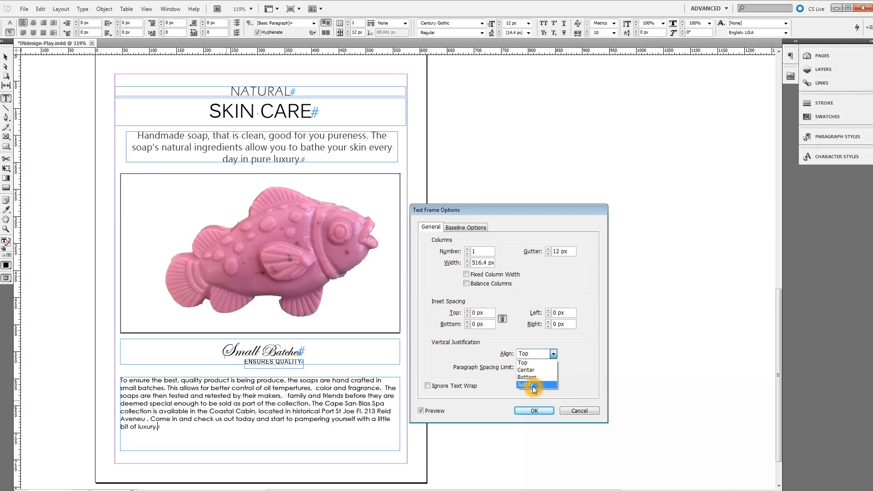
{"action": "left_click", "coordinate": [525, 384]}
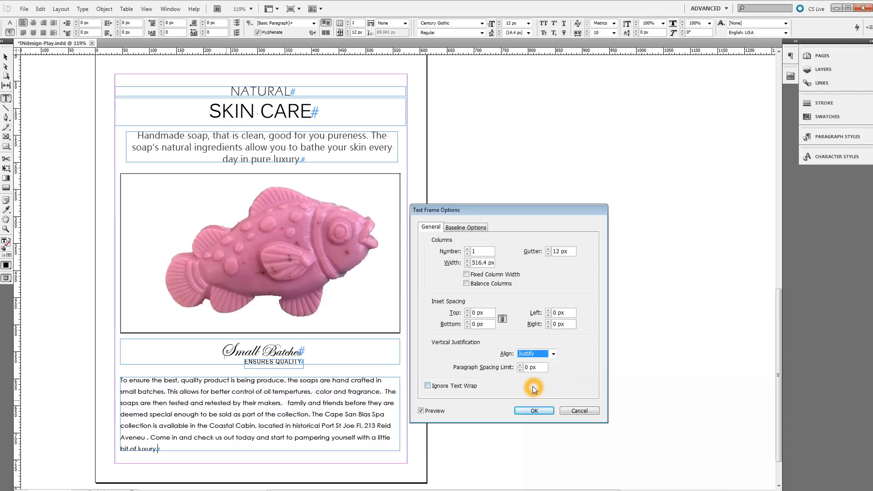
{"action": "mouse_move", "coordinate": [533, 410]}
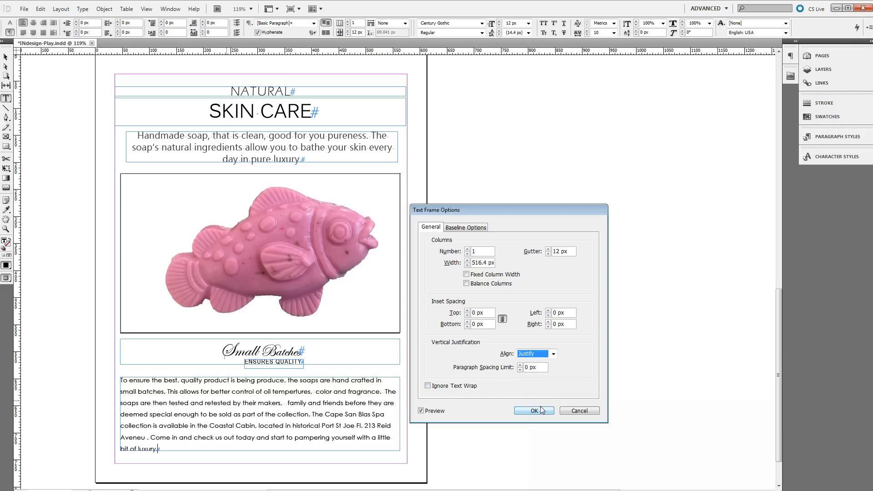
{"action": "left_click", "coordinate": [535, 354]}
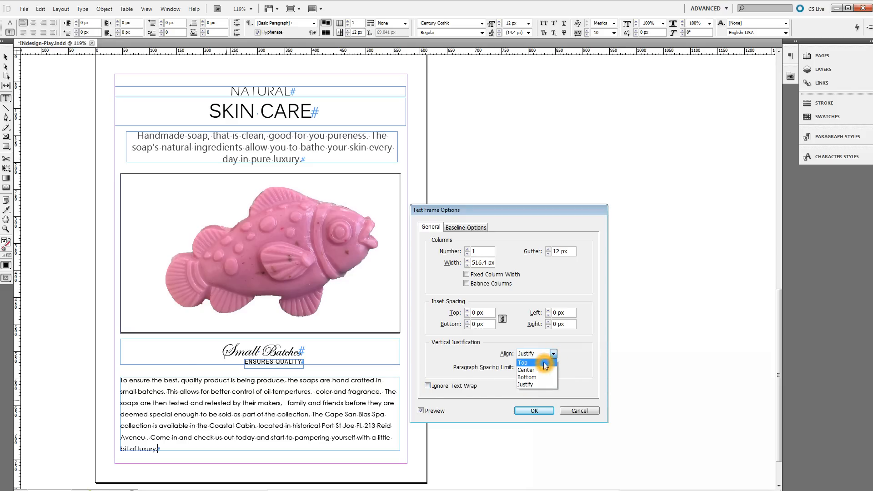
{"action": "left_click", "coordinate": [522, 363]}
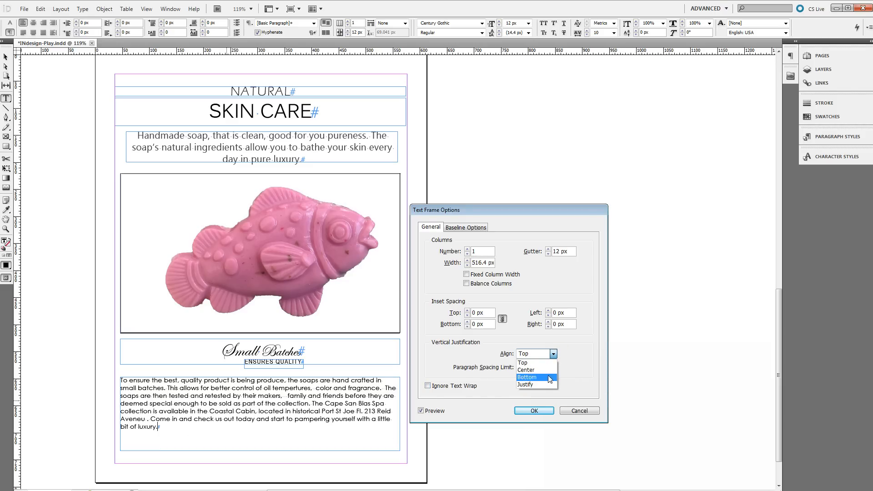
{"action": "left_click", "coordinate": [533, 384]}
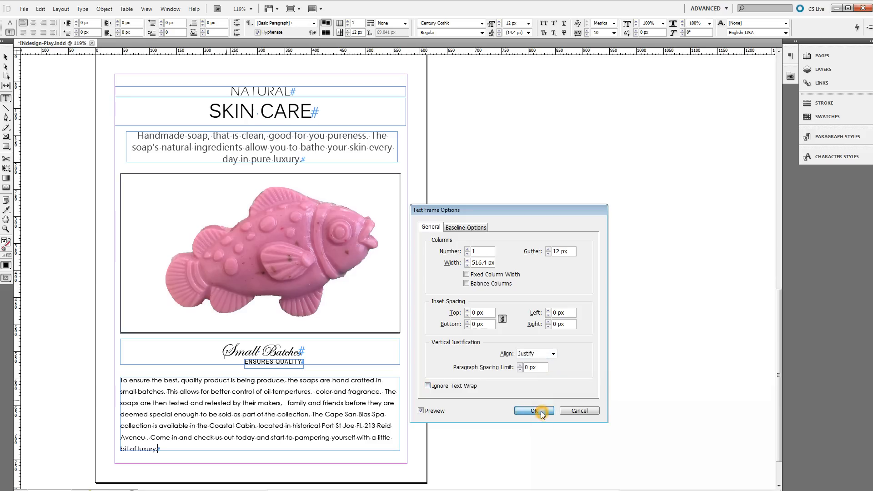
{"action": "left_click", "coordinate": [532, 410]}
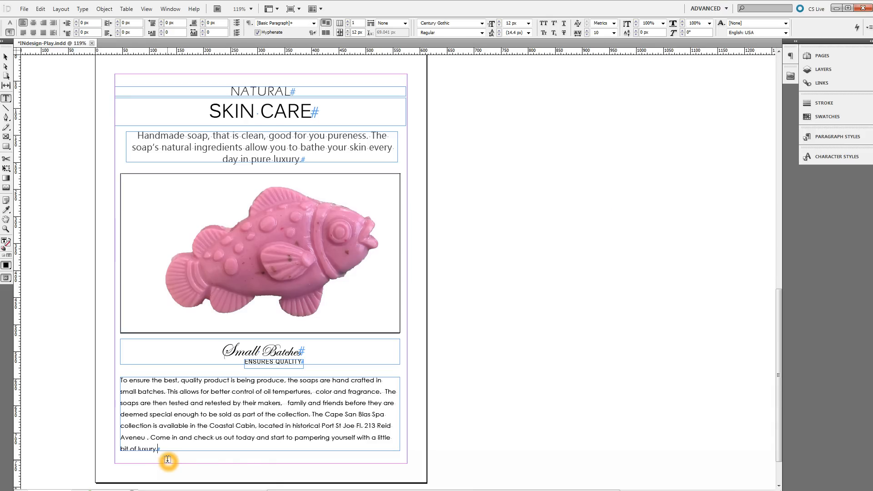